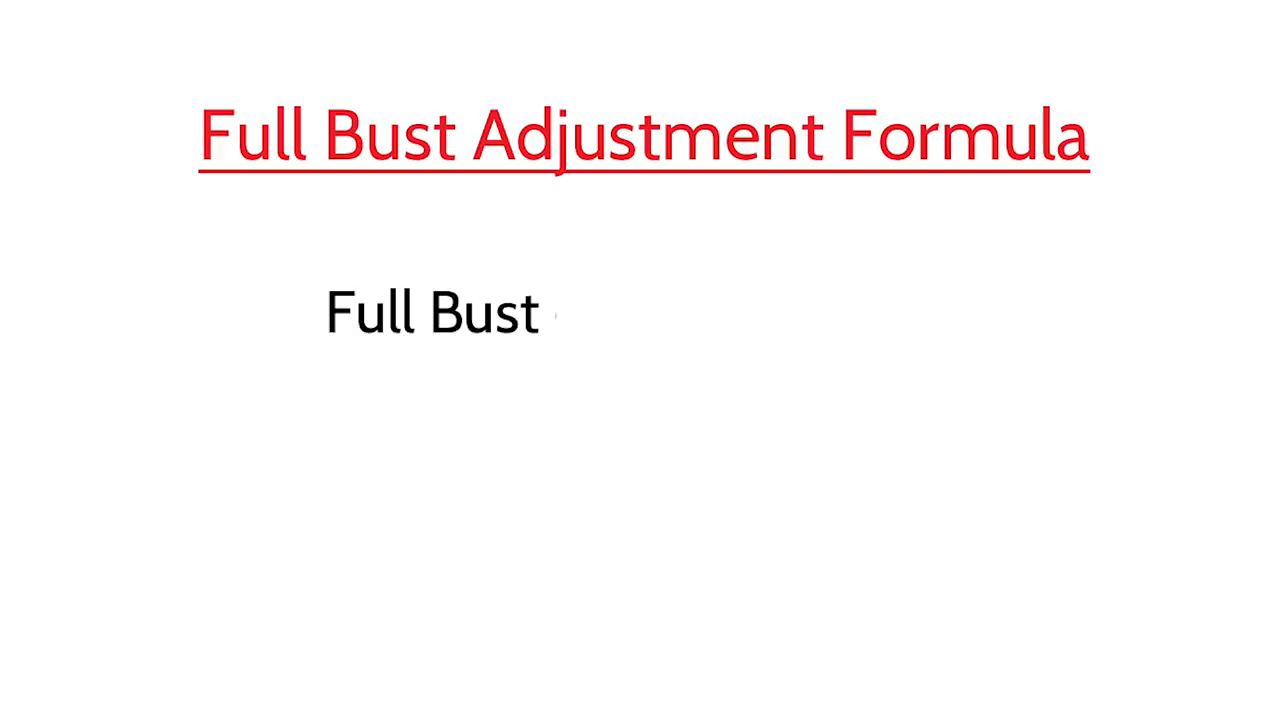
type("- High Bust")
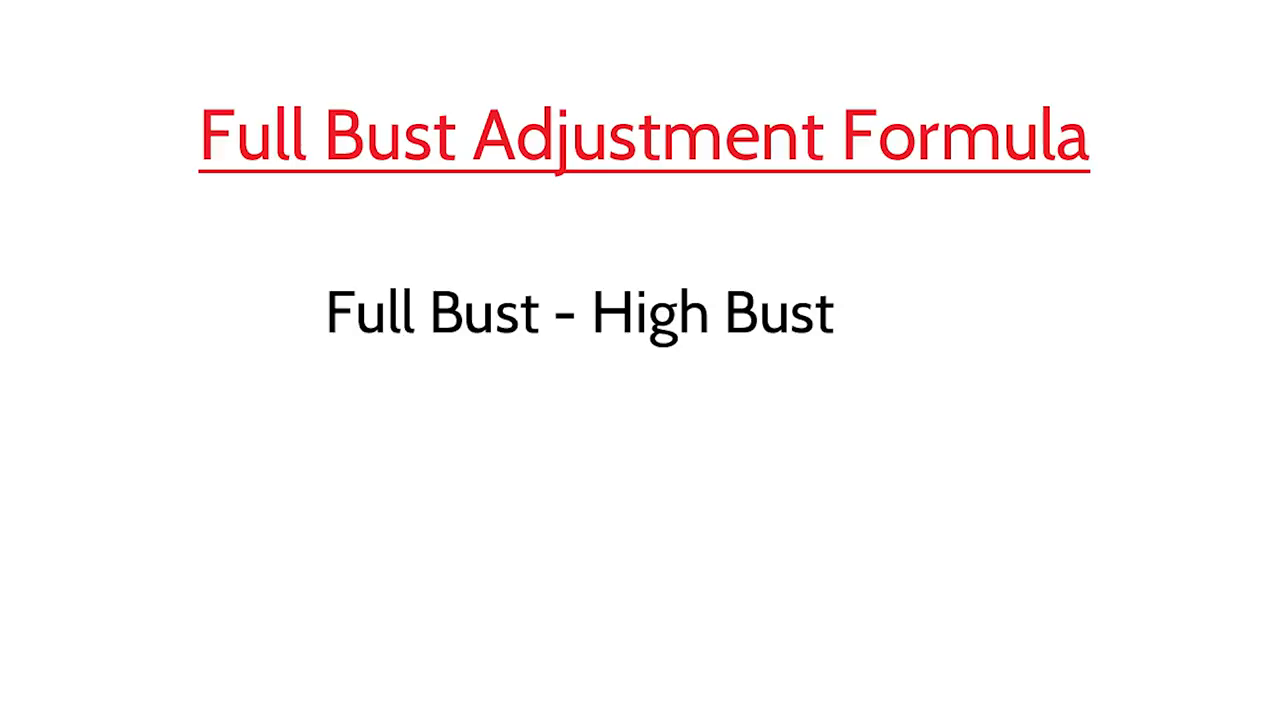
type("- 2")
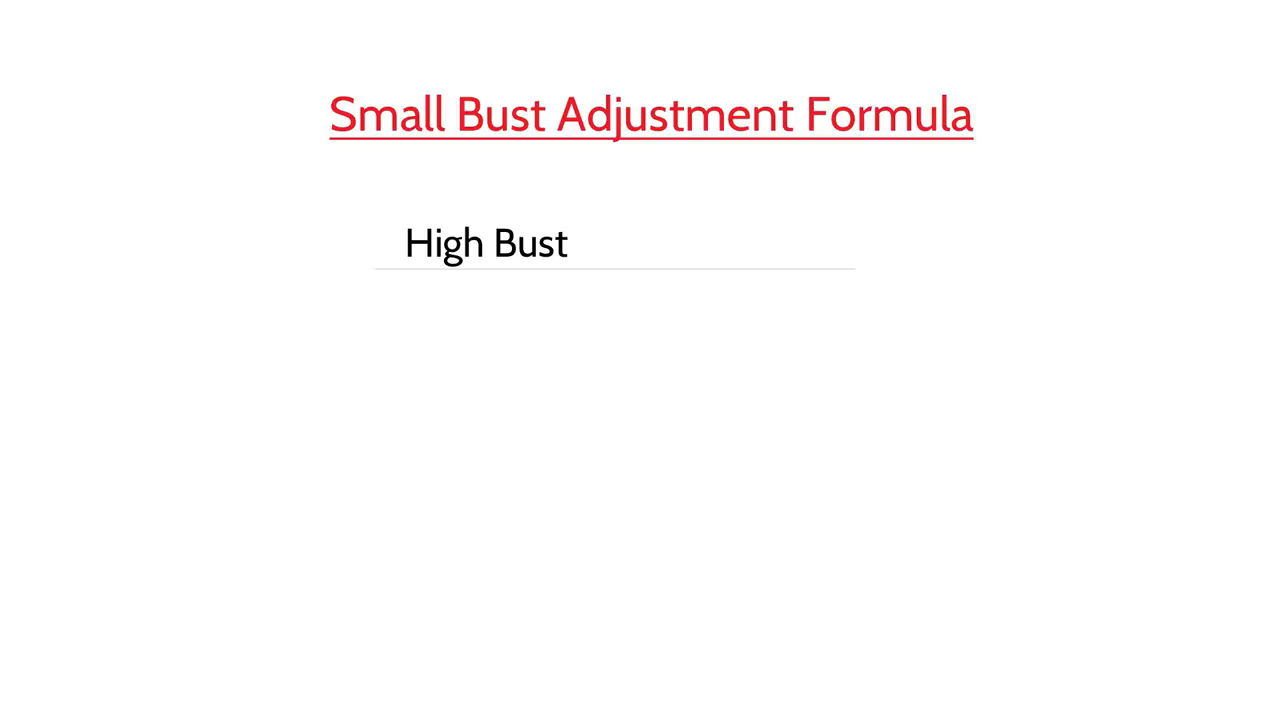
type("+ 2  - Full Bust")
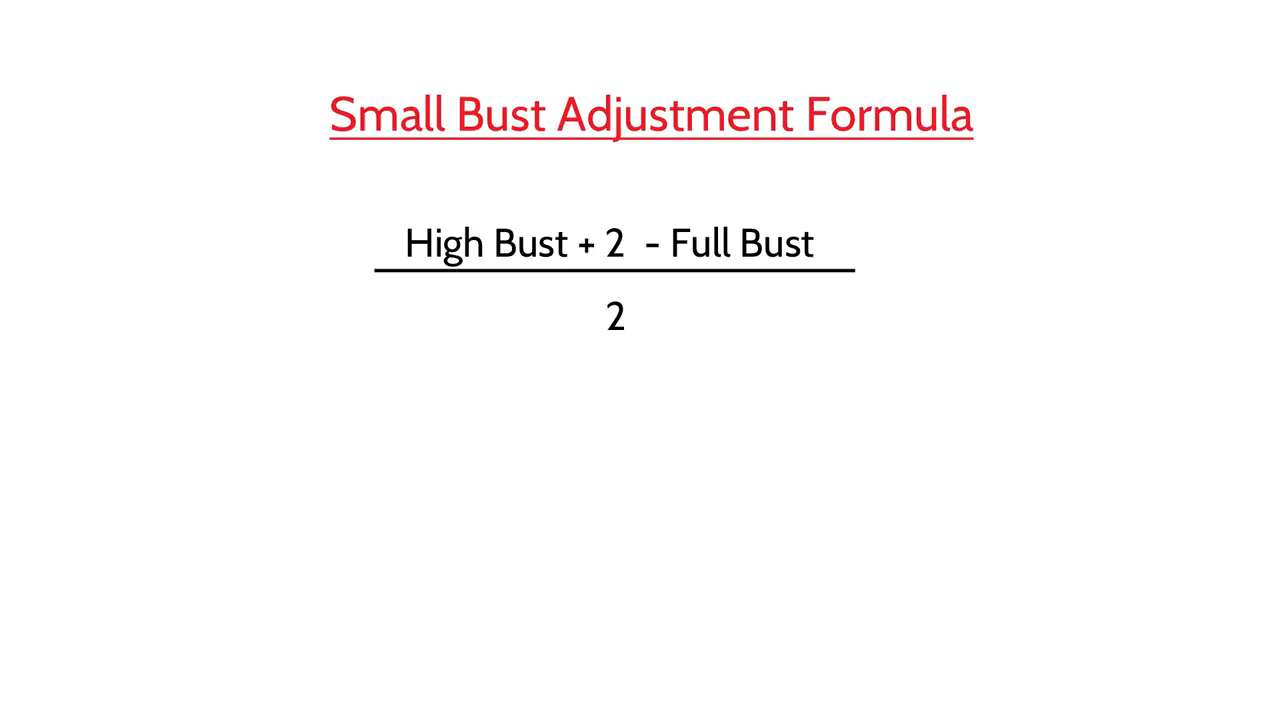
type("40")
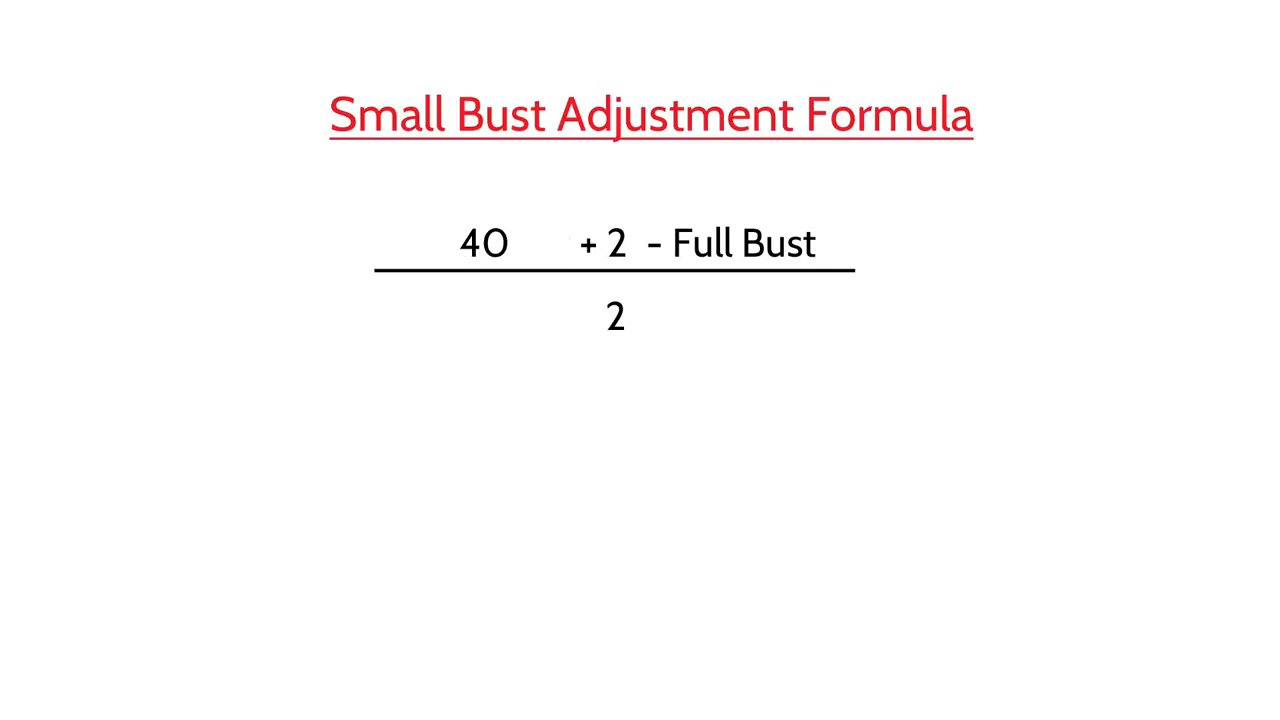
type("41")
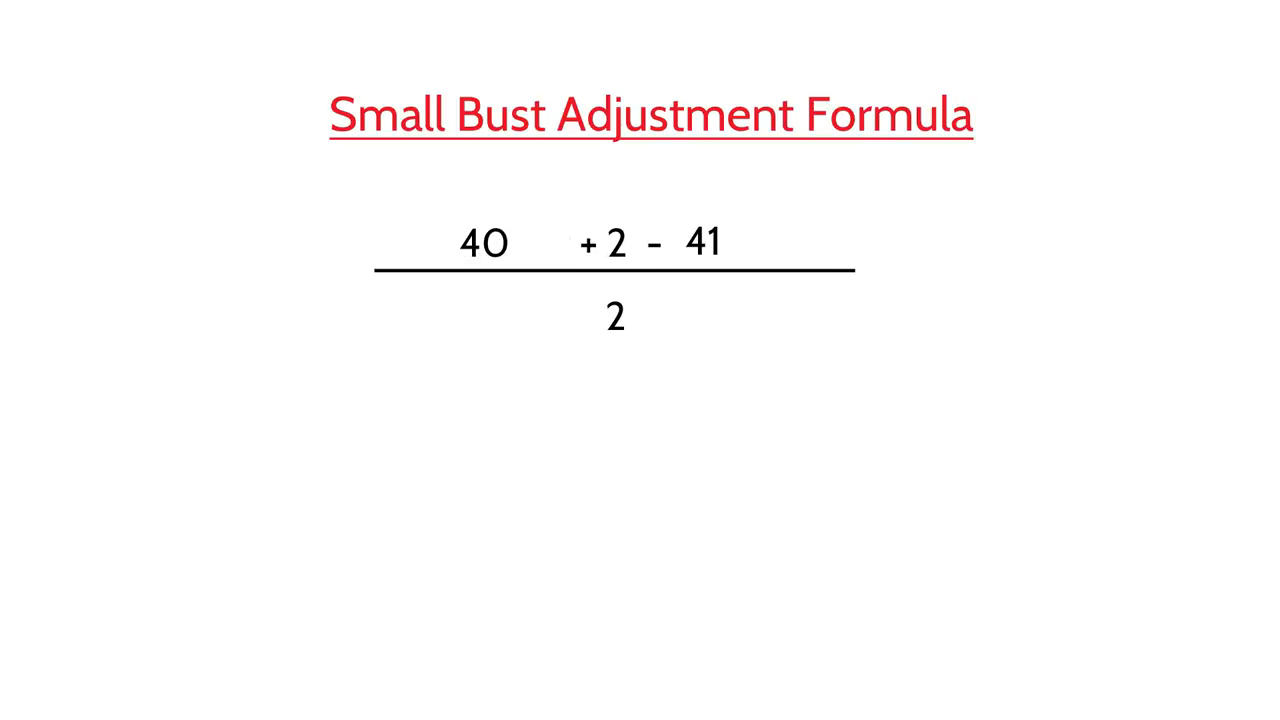